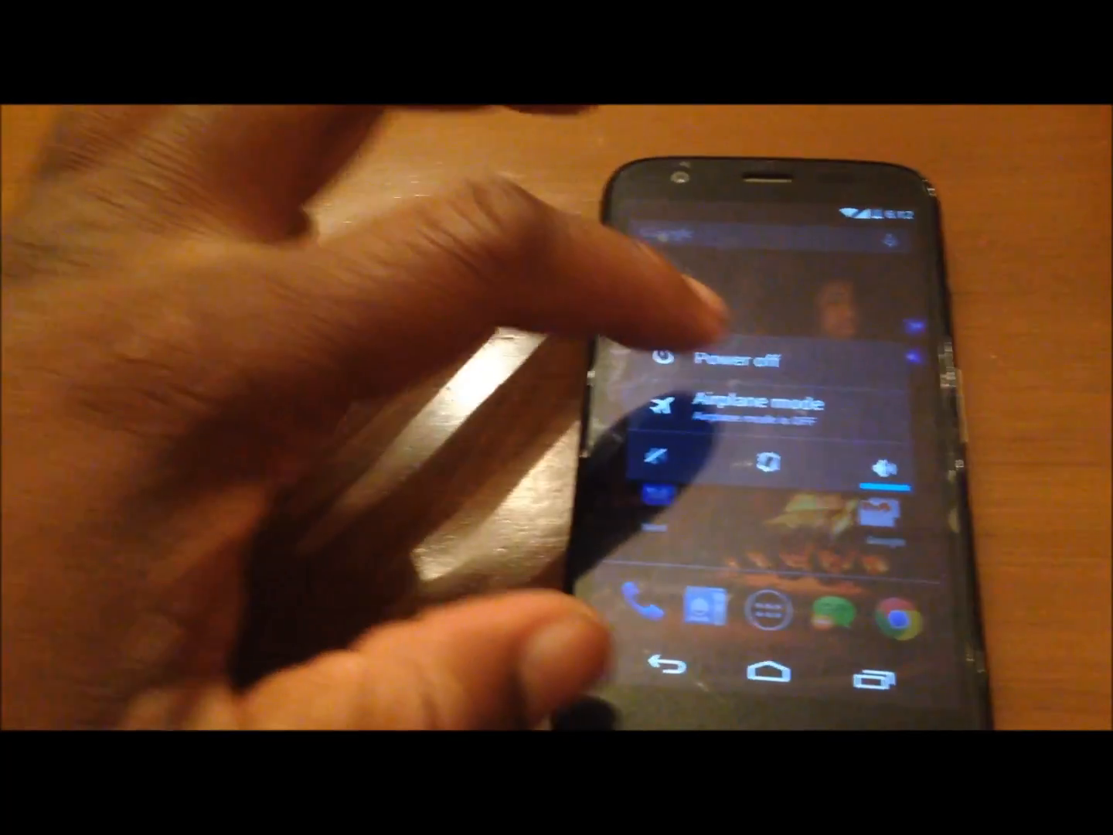
Step: Power off the Moto G and confirm the shutdown
left_click(711, 360)
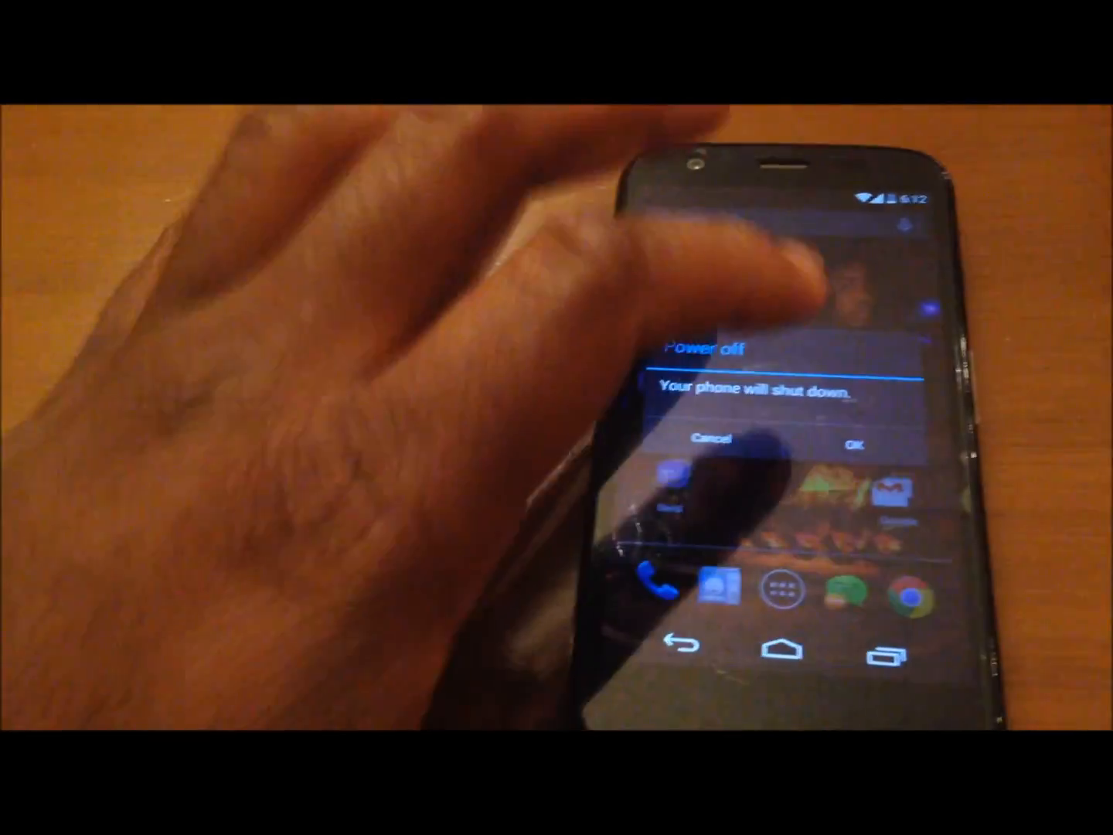
left_click(855, 447)
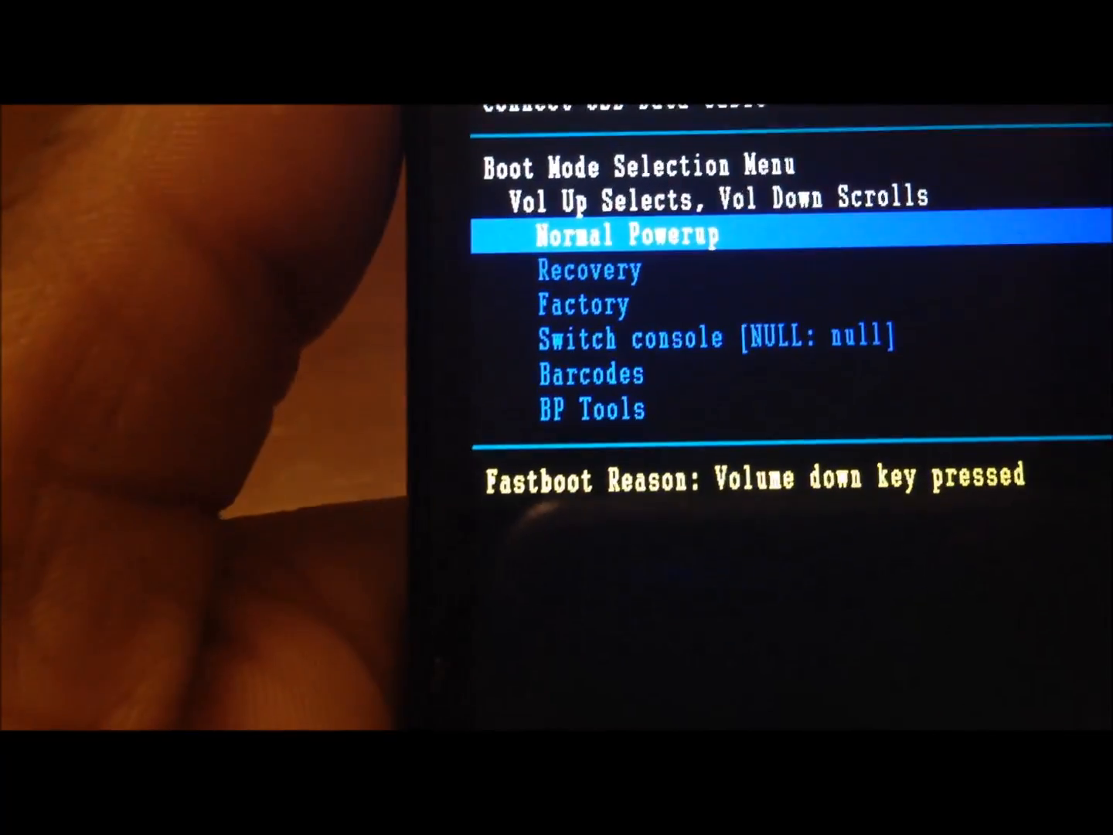
Step: Select Normal Powerup from the boot mode menu to boot back into Android
key("volumedown")
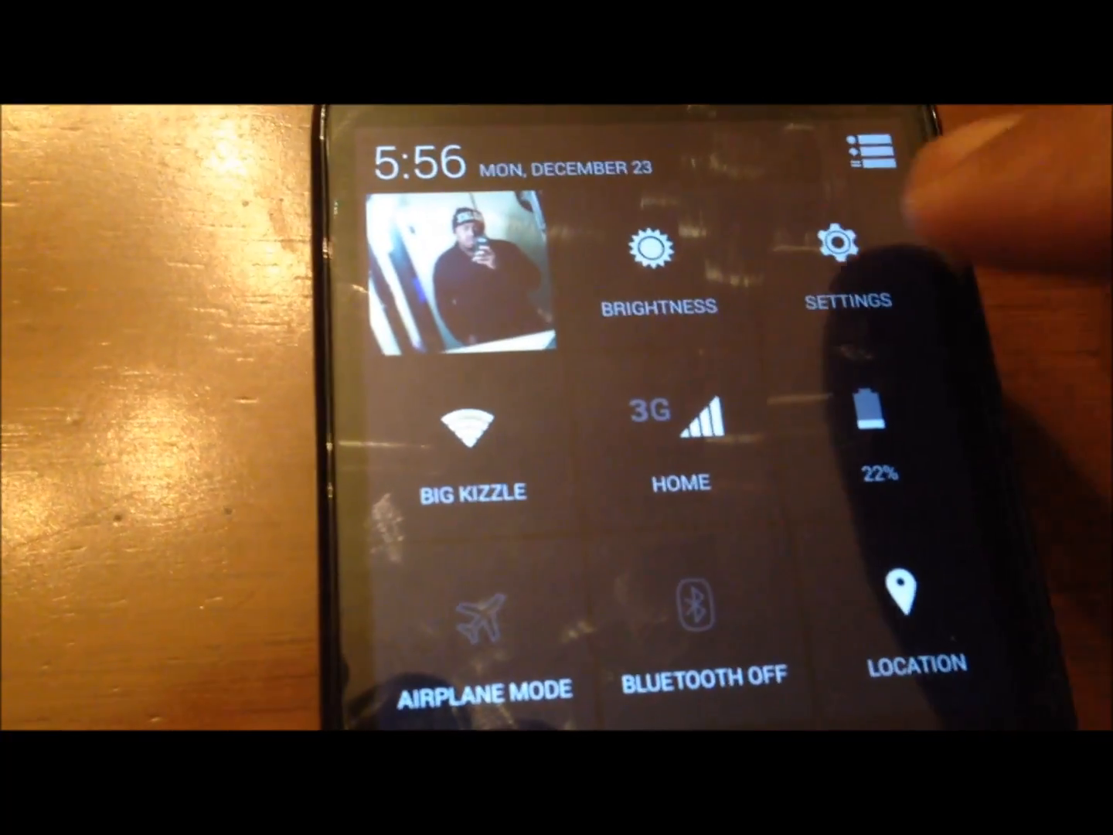
Step: Open Settings from quick settings and scroll down to Developer options and About phone
left_click(842, 256)
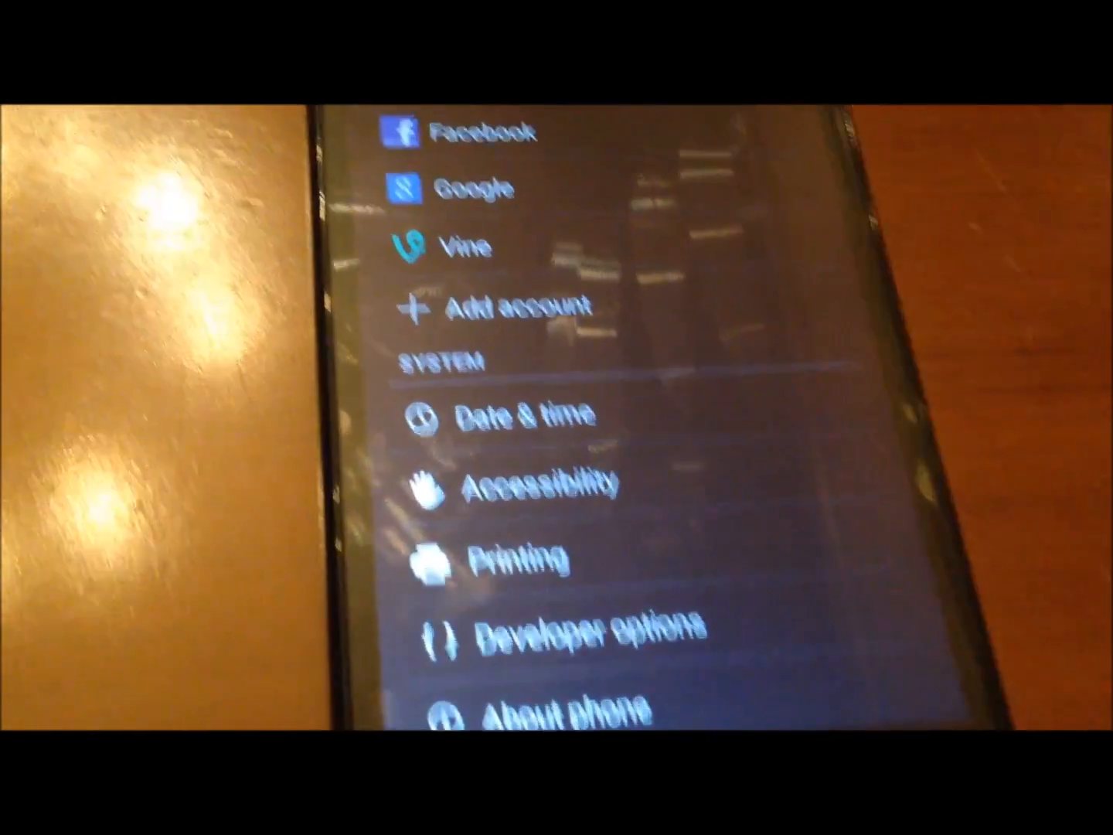
scroll("down", 3)
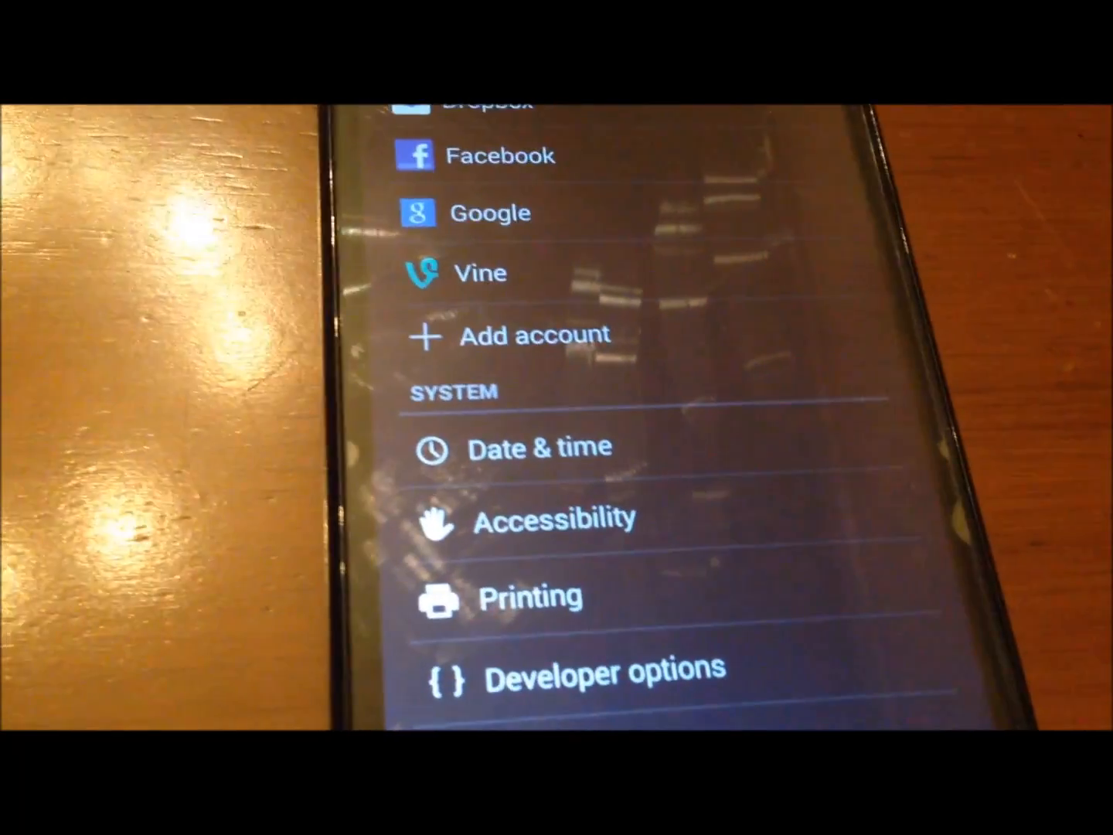
scroll("down", 3)
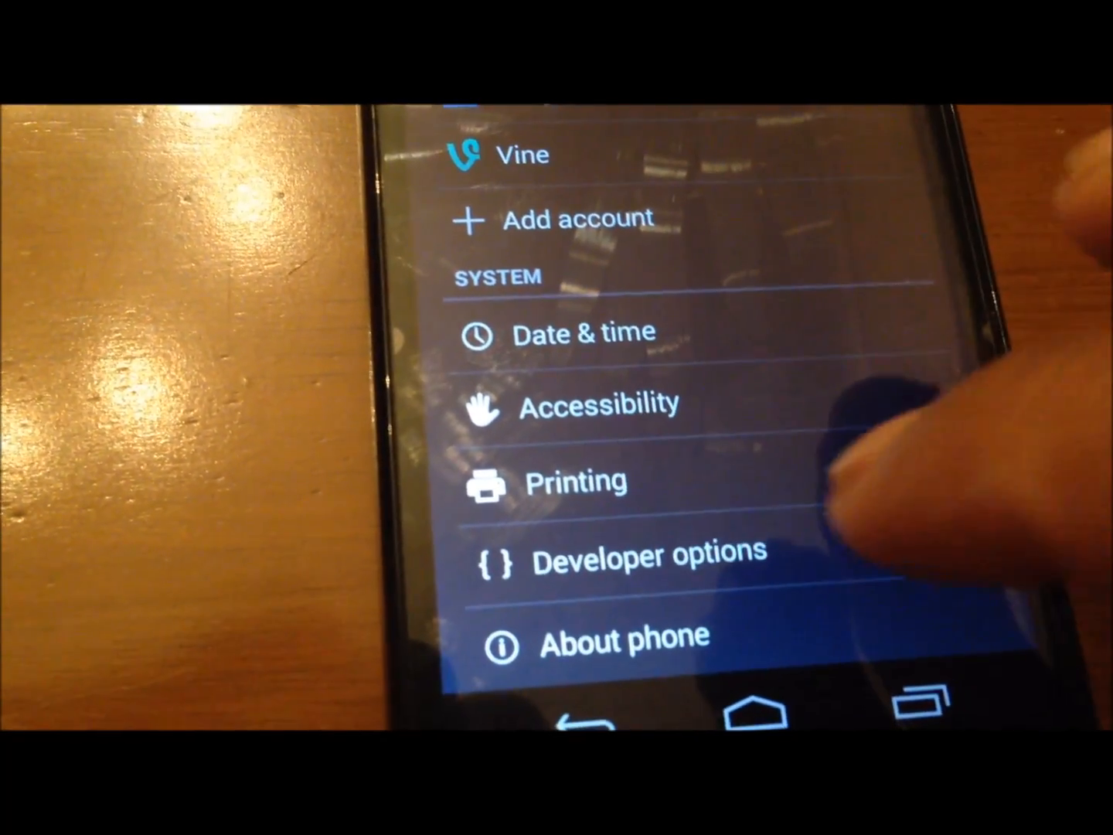
Step: Open About phone to view Android version 4.4.2, baseband and kernel versions
left_click(567, 480)
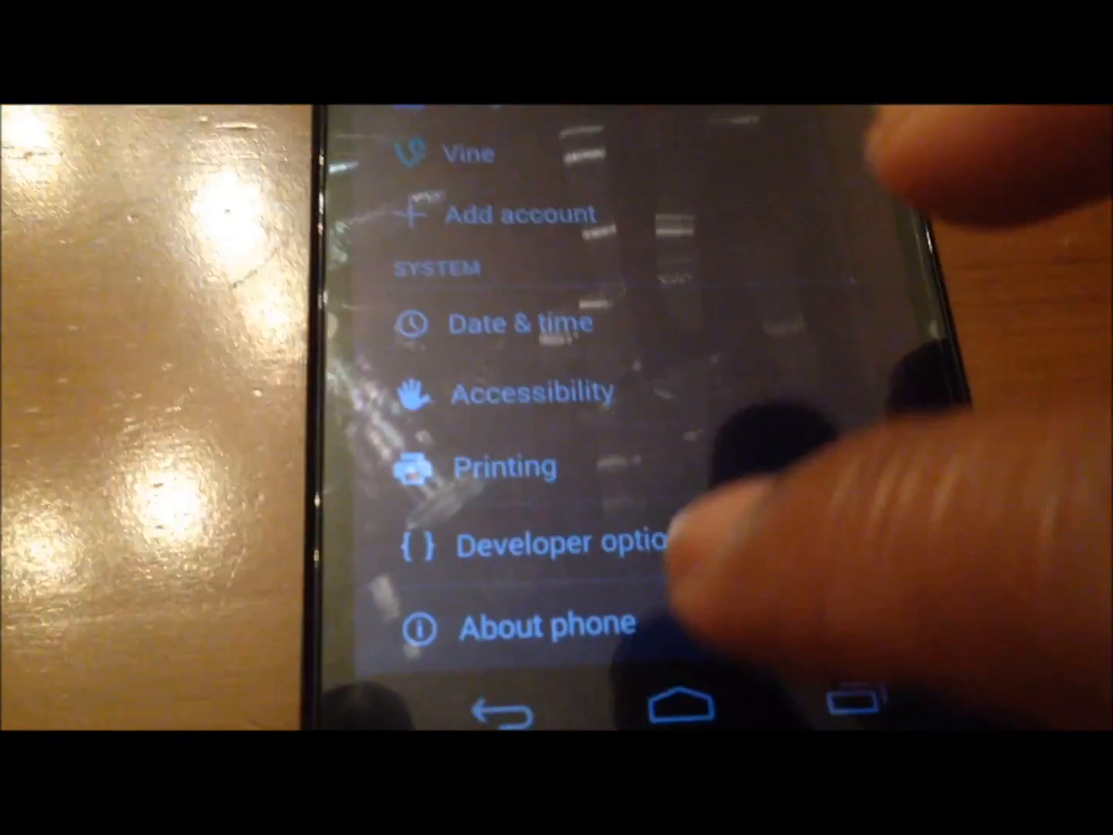
left_click(541, 622)
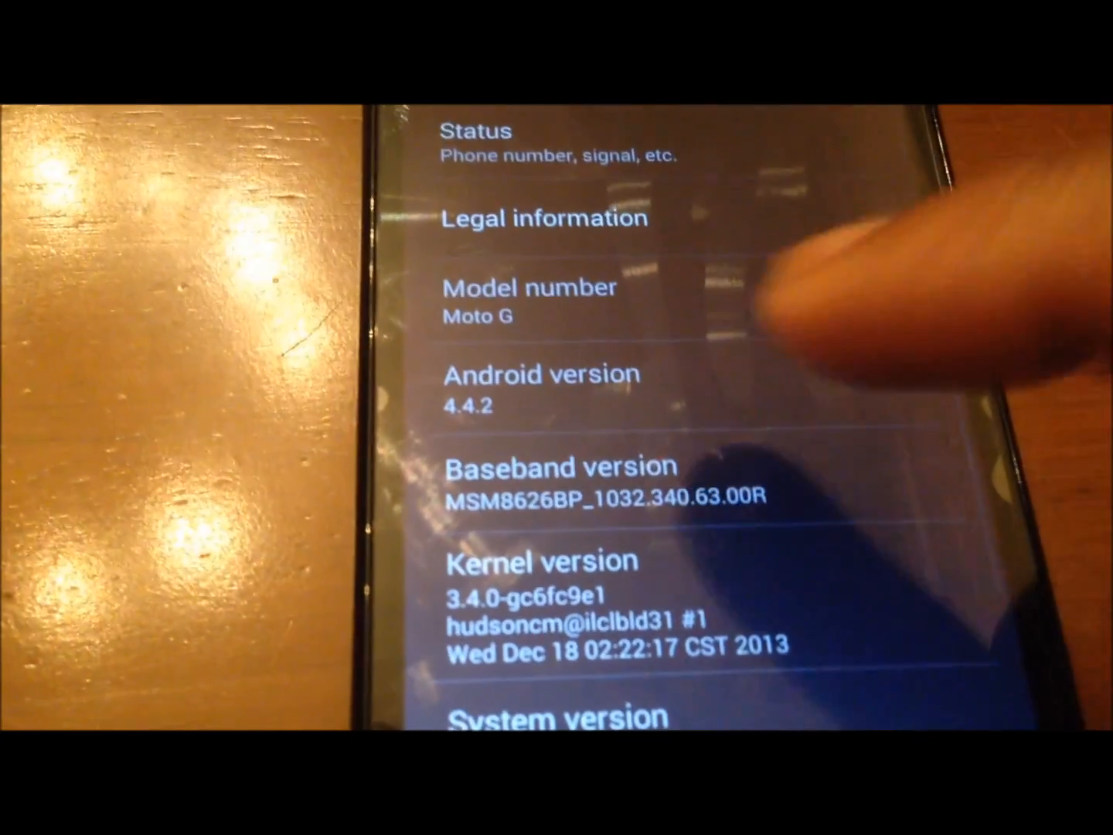